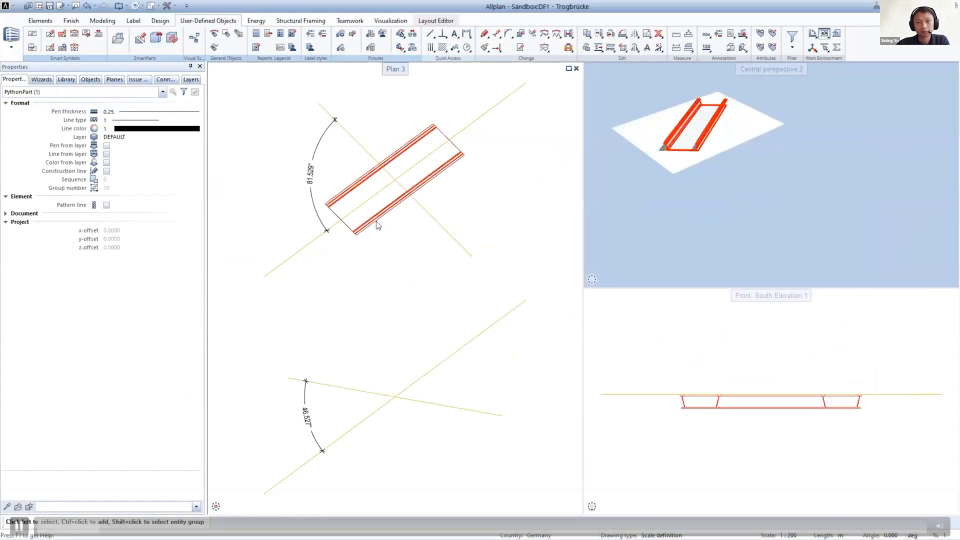
Verify the bridge PythonPart reads Compliant with Guideline, then reopen its parameters.
click(343, 191)
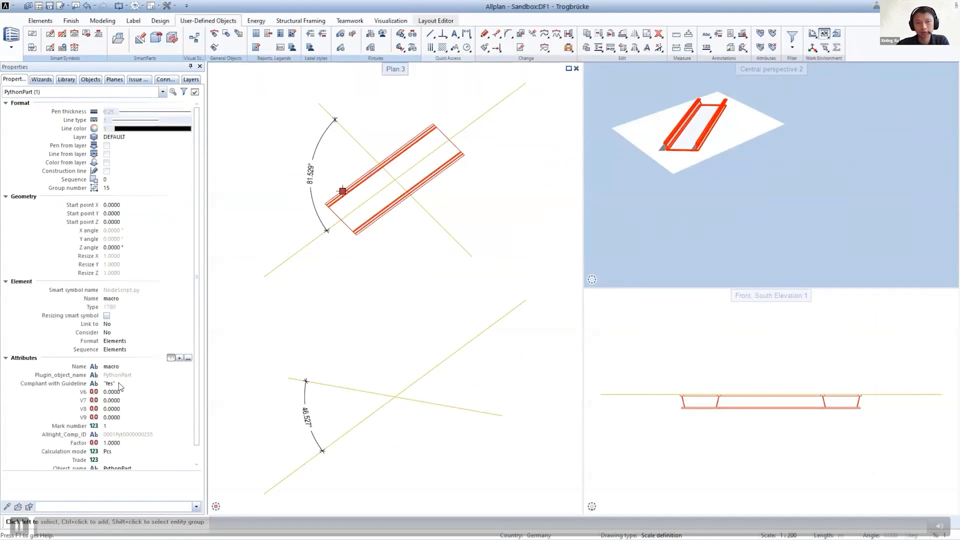
click(382, 219)
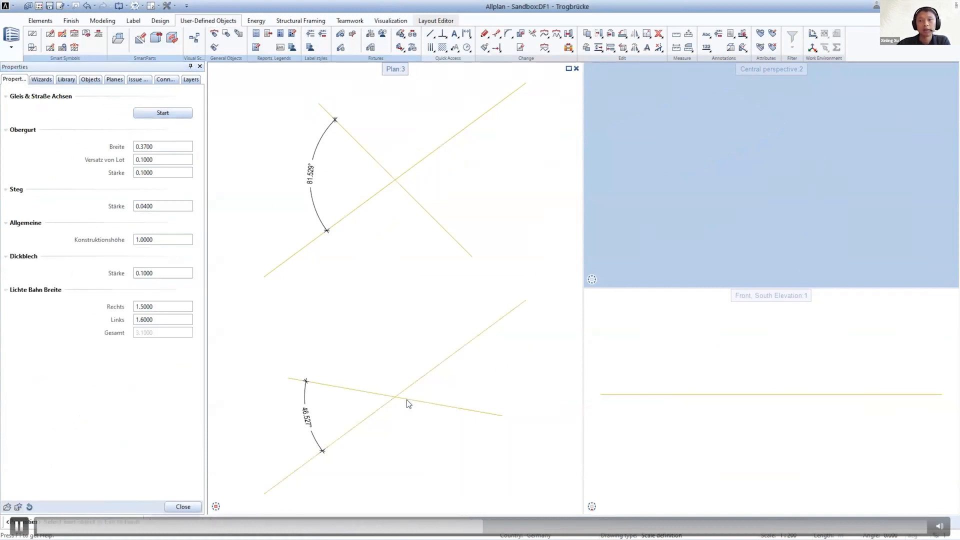
mouse_move(404, 410)
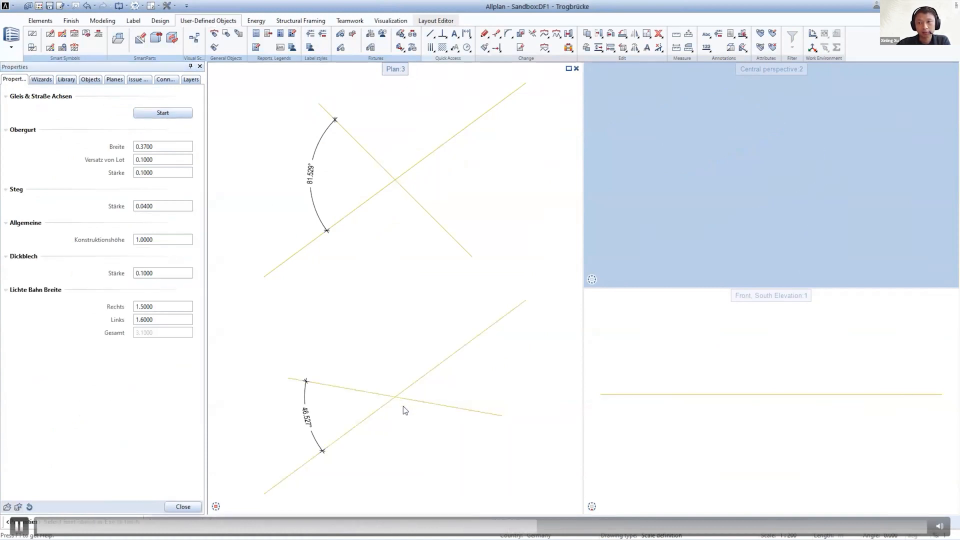
Place the bridge on the lower 46.5° crossing axes and confirm the guideline check reads No.
click(162, 113)
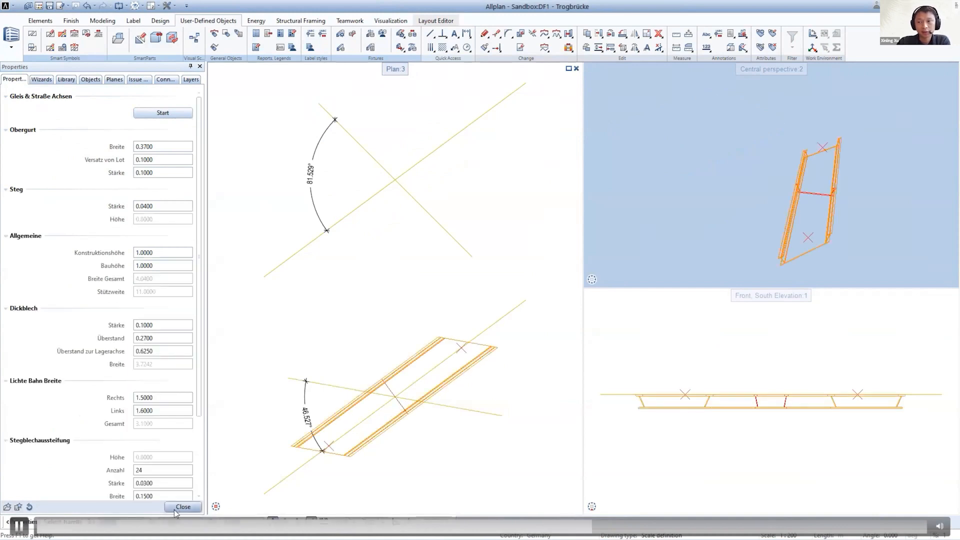
click(183, 506)
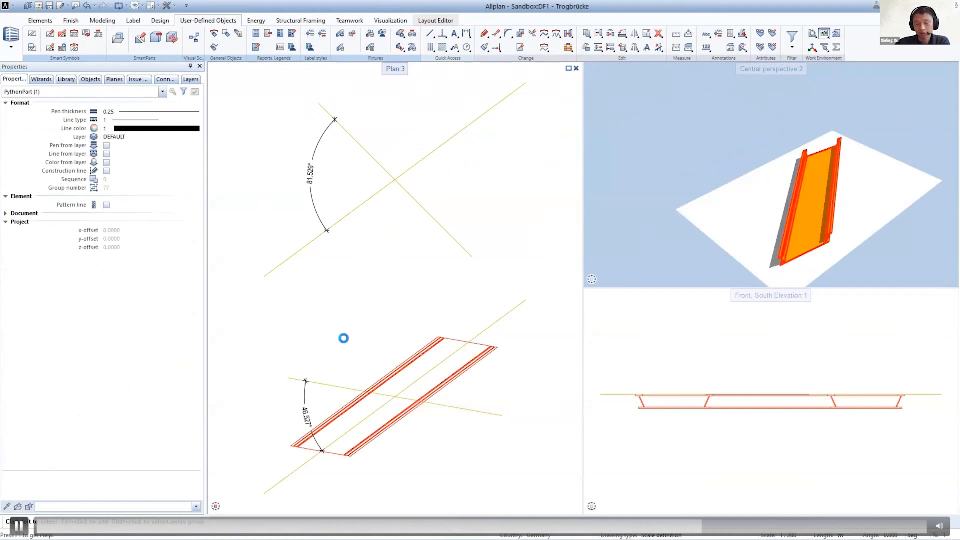
click(343, 191)
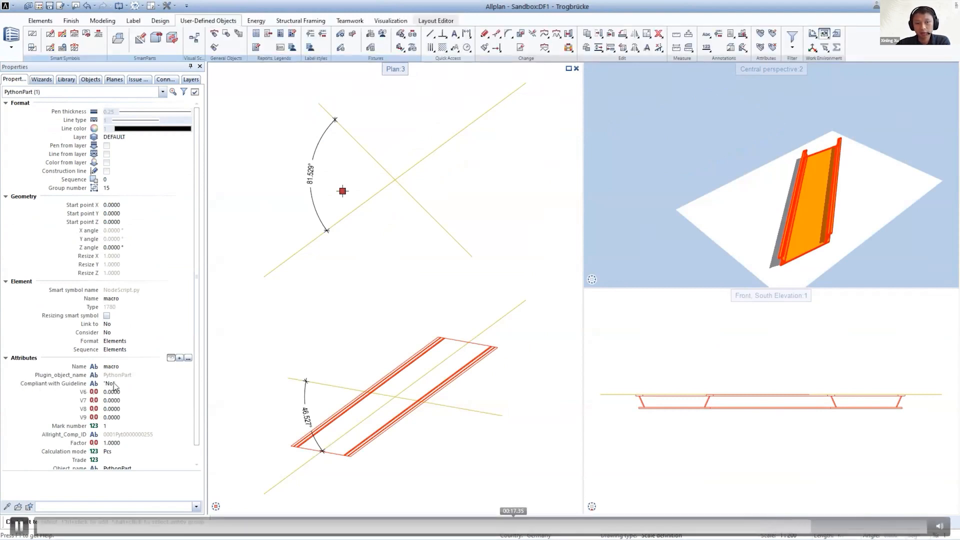
click(341, 319)
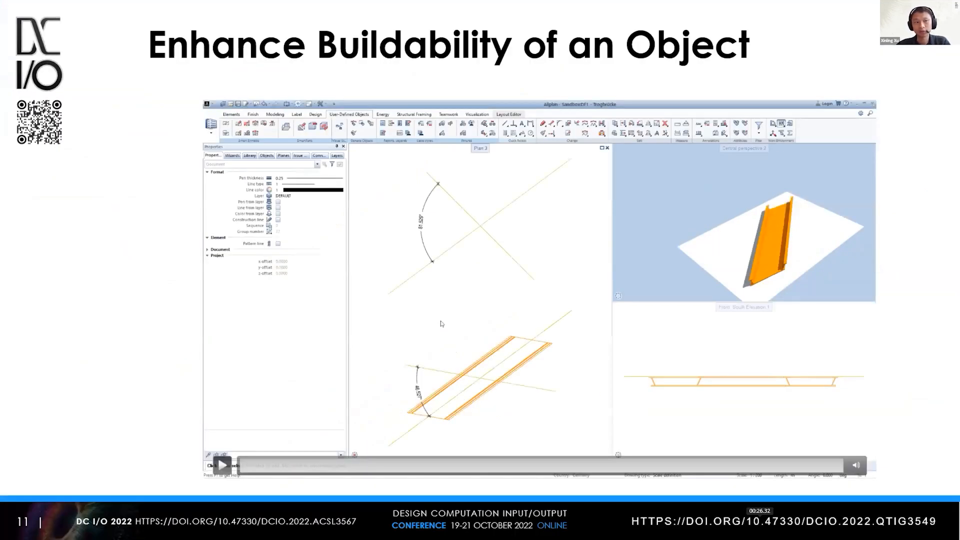
Advance the presentation to the 'Enhance Buildability of an Object' slide.
key(Right)
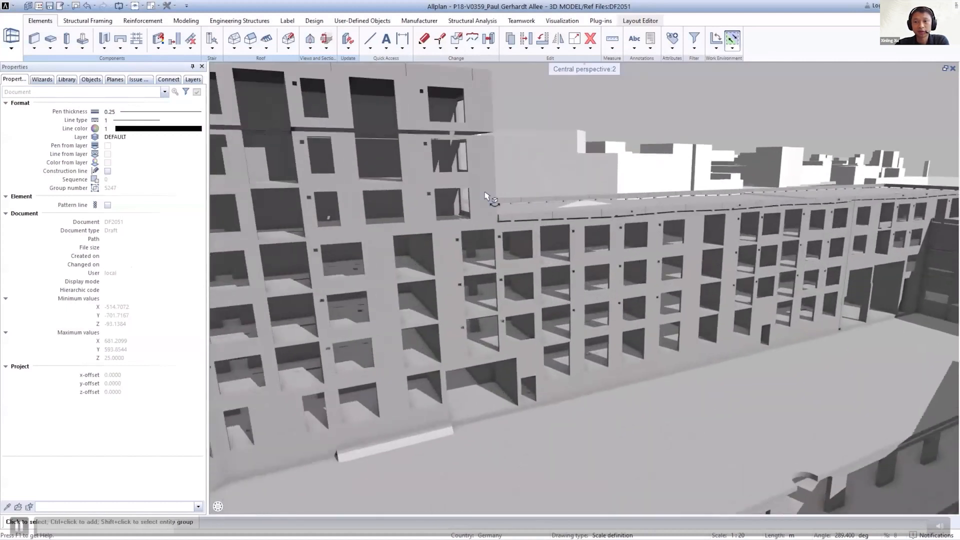
Orbit toward the facade walls and launch the wall reinforcement PythonPart.
drag(486, 196, 226, 234)
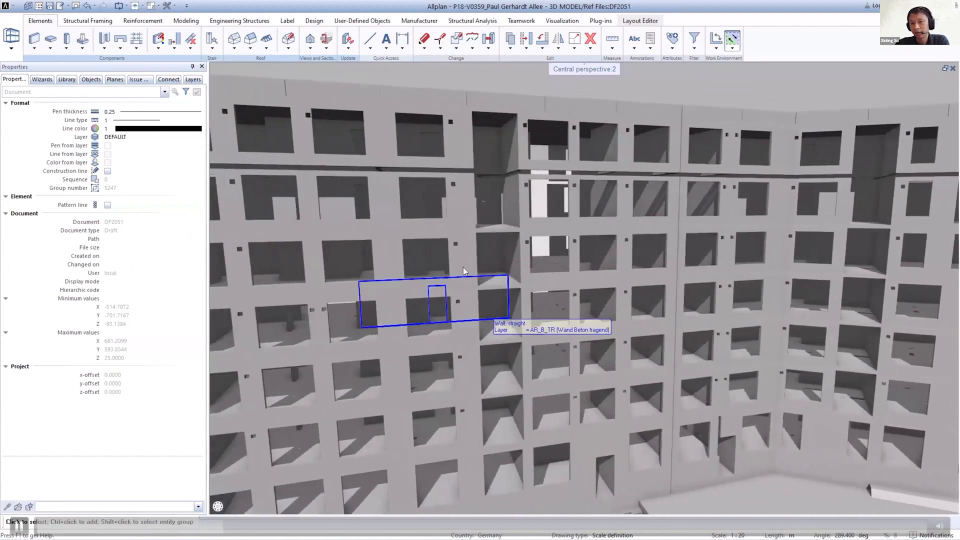
click(240, 20)
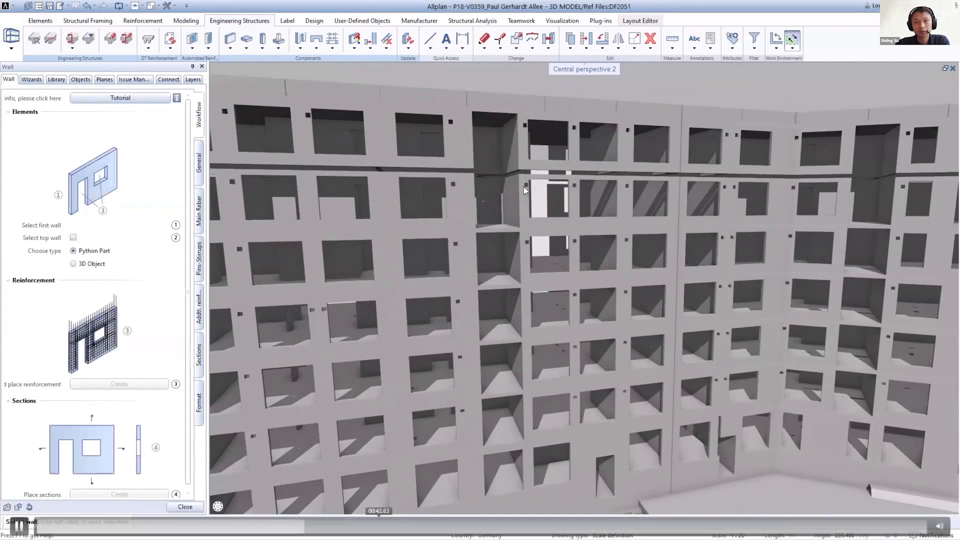
mouse_move(580, 264)
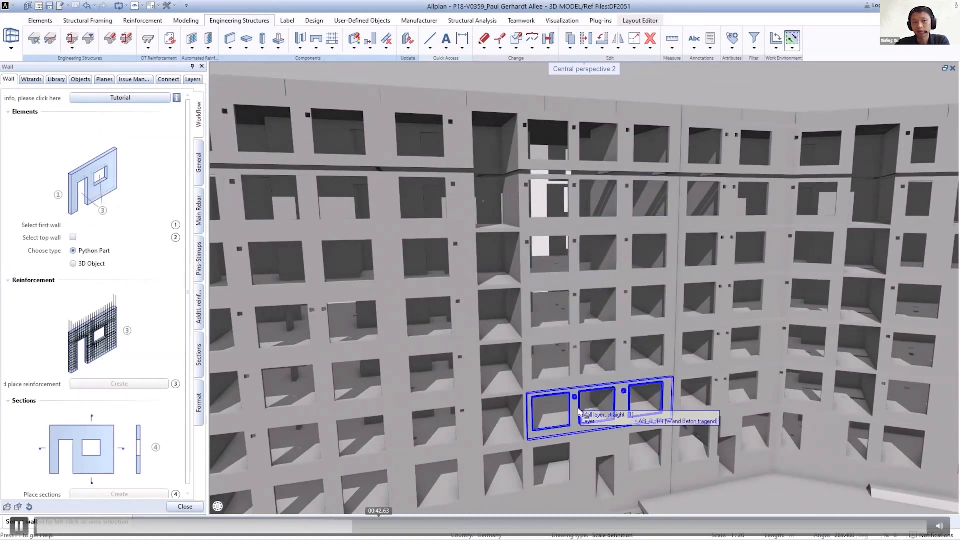
mouse_move(585, 413)
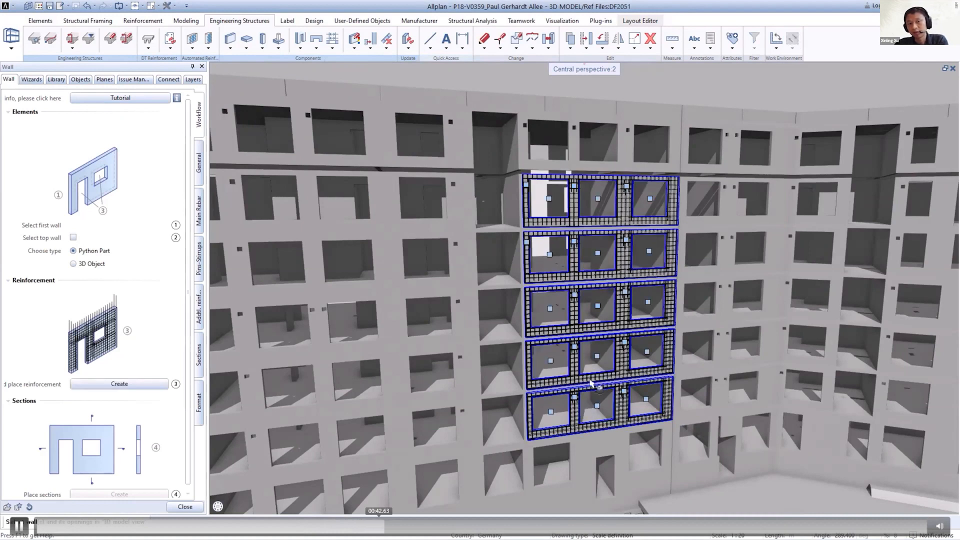
mouse_move(592, 251)
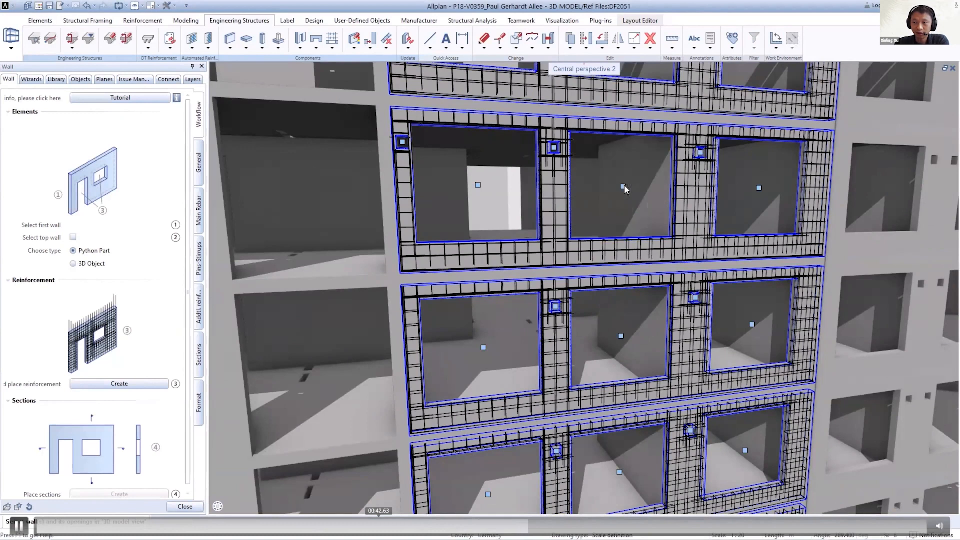
mouse_move(197, 202)
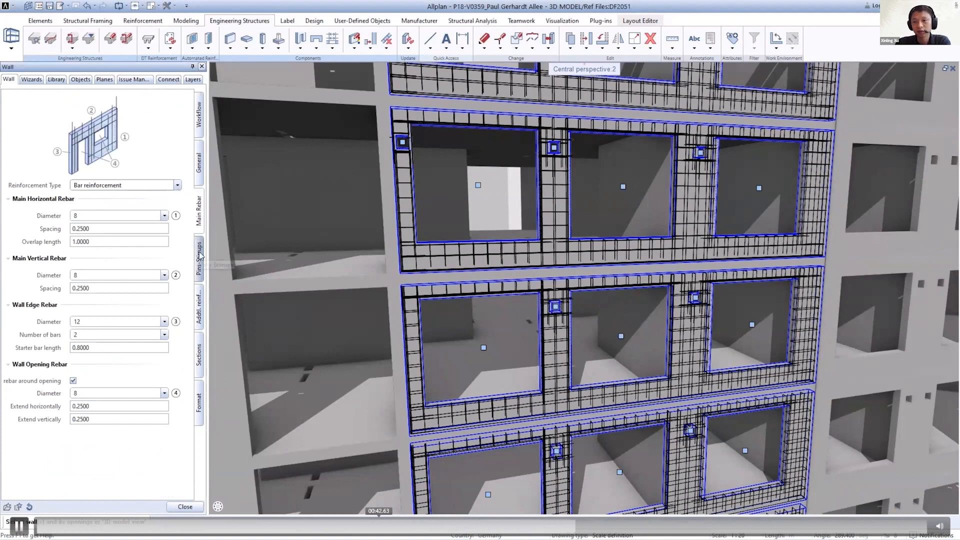
Review the Pins-Stirrups and Addtl. reinforcement tabs and set Spacer Type to Spacer.
click(198, 257)
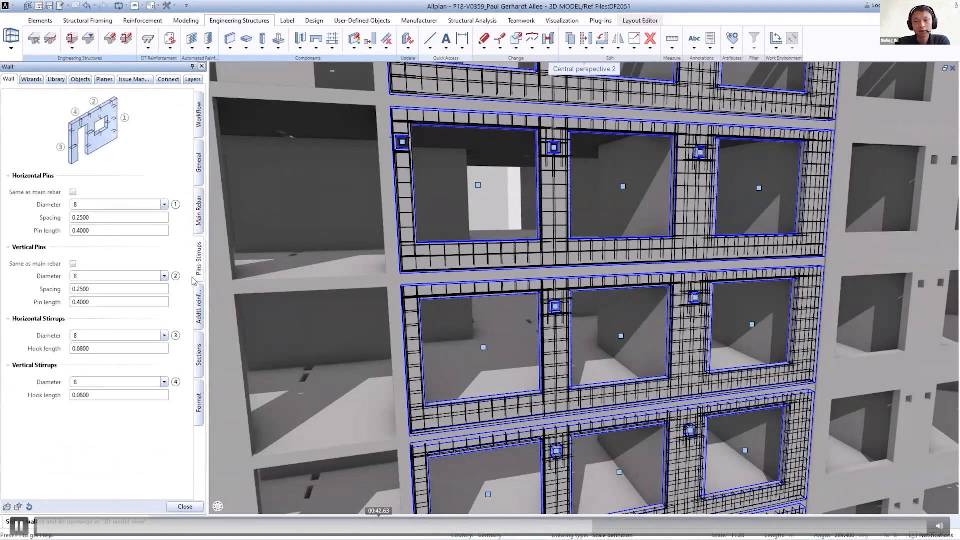
click(198, 300)
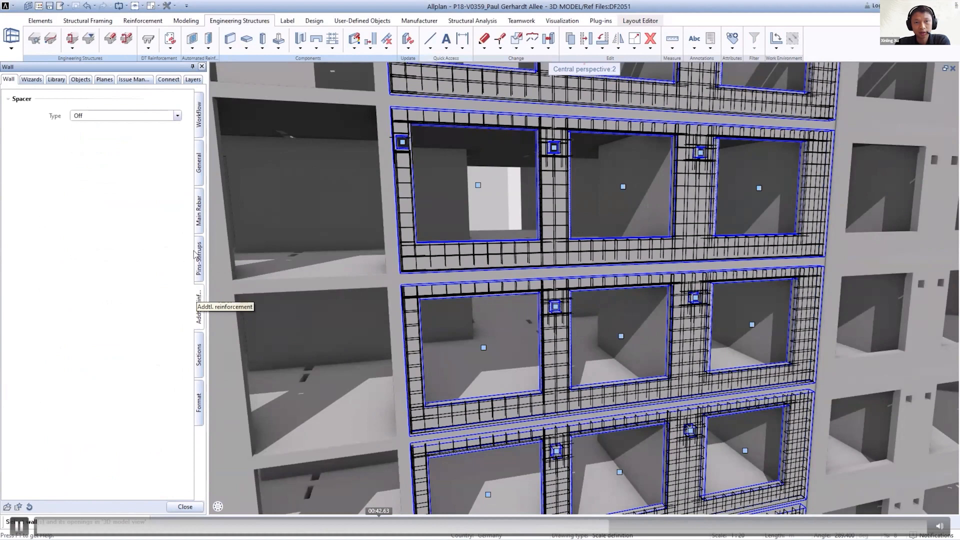
click(177, 115)
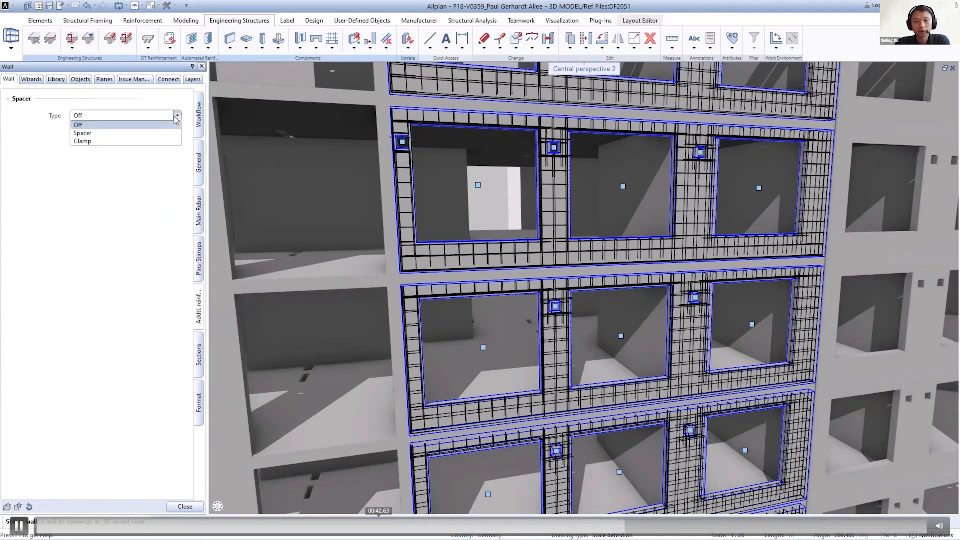
mouse_move(173, 133)
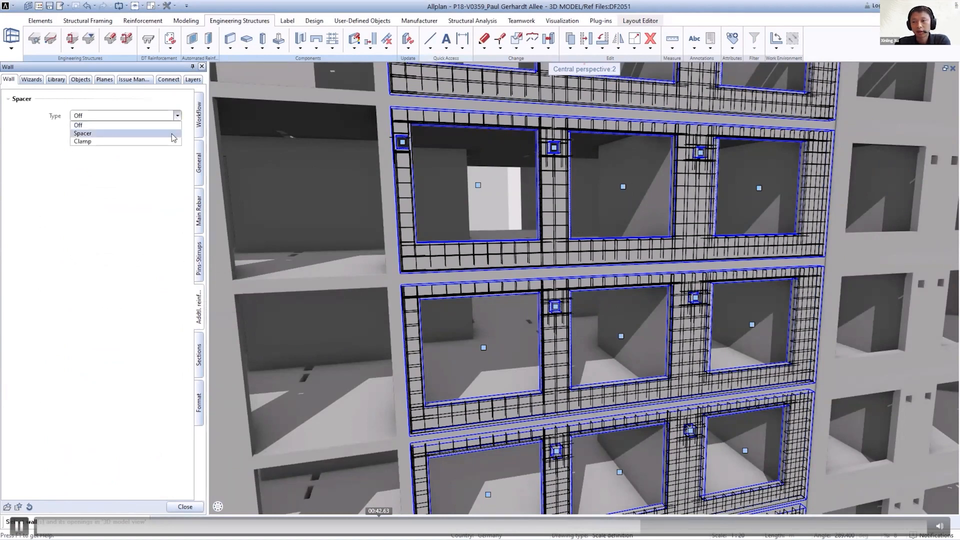
click(82, 133)
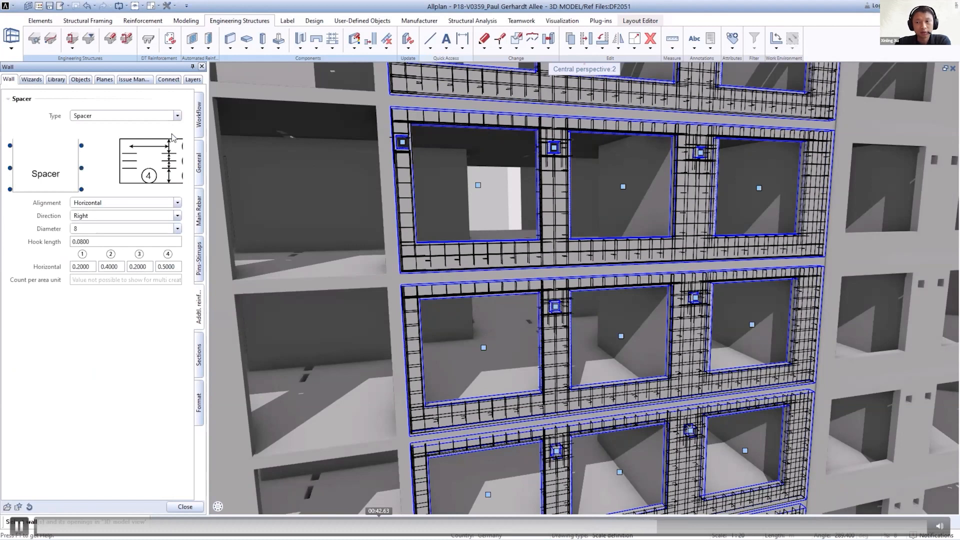
mouse_move(177, 183)
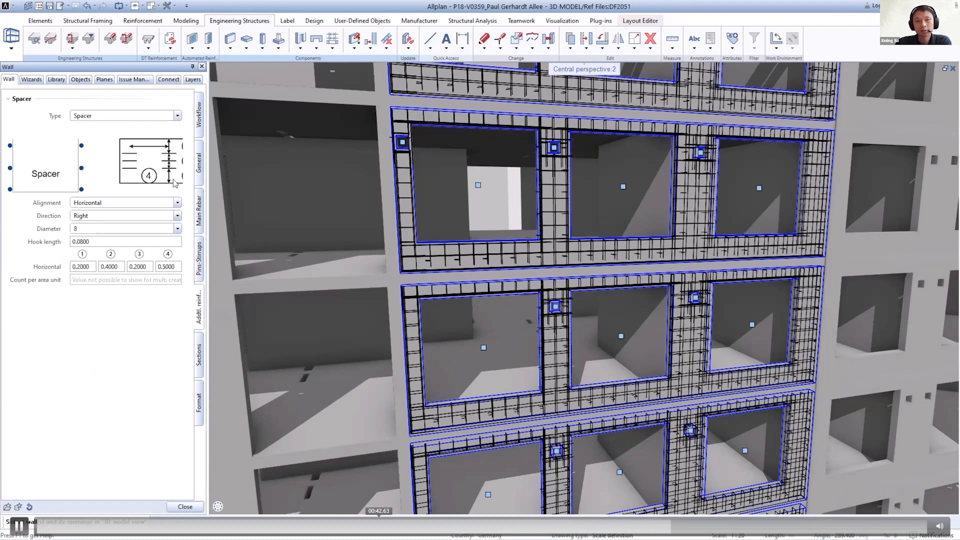
click(177, 116)
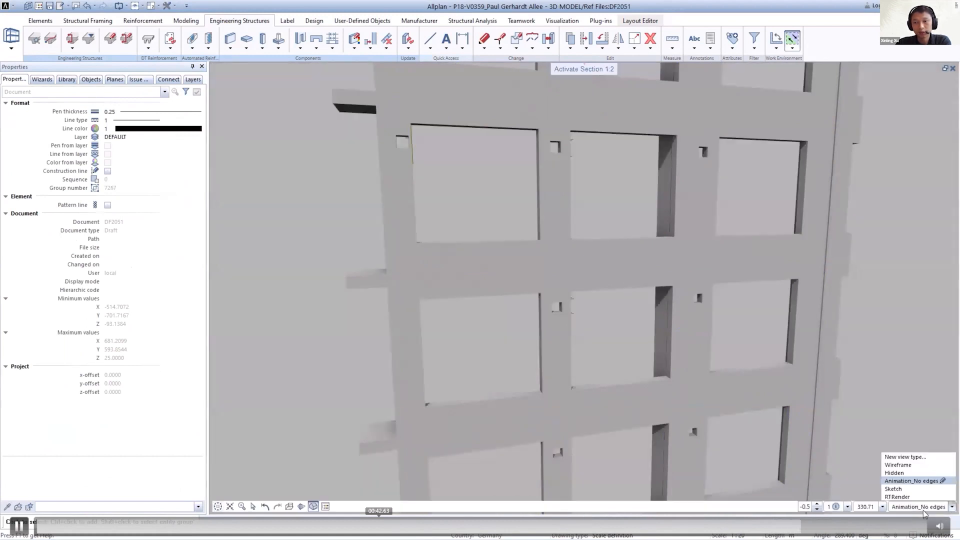
Switch the viewport from Animation_No edges to a wireframe display showing the rebar.
click(898, 465)
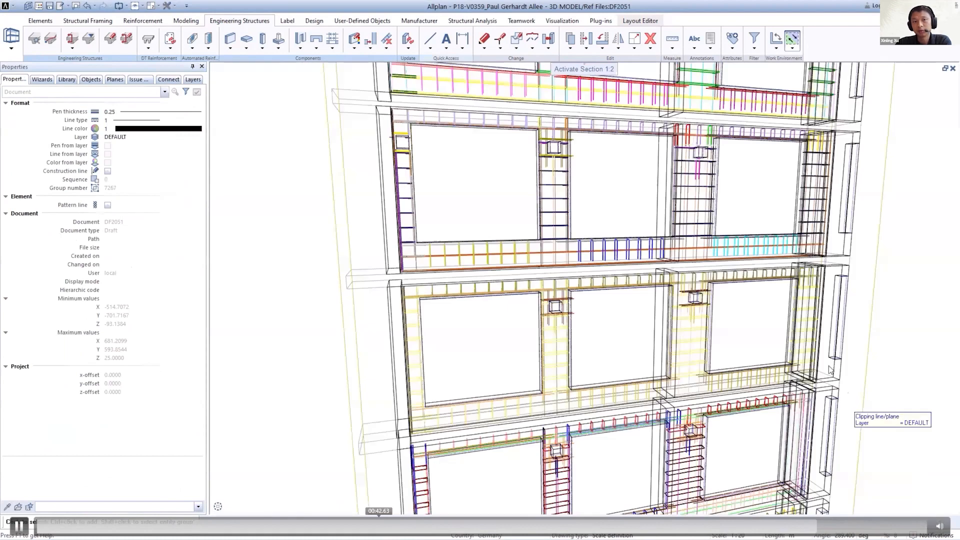
mouse_move(738, 193)
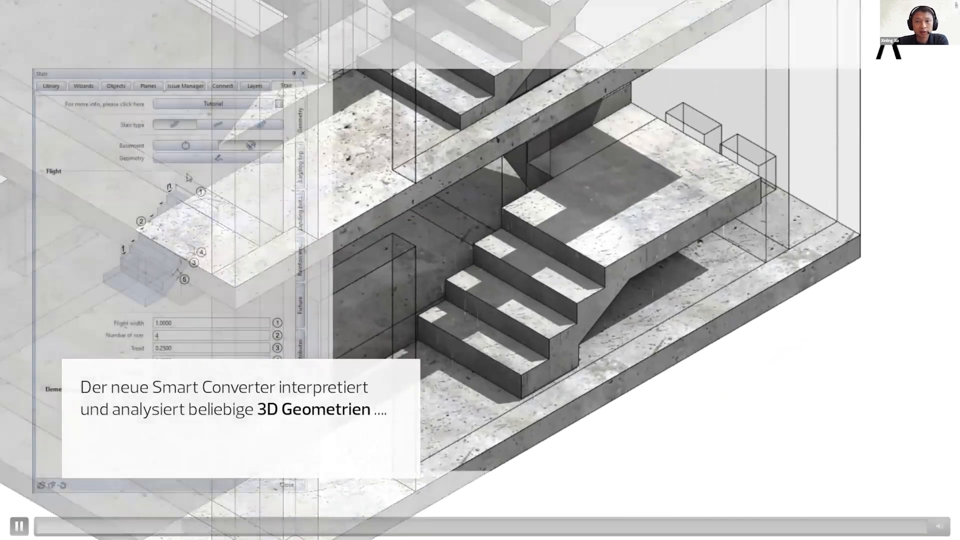
Pause and resume the Smart Converter stair demonstration video.
click(19, 526)
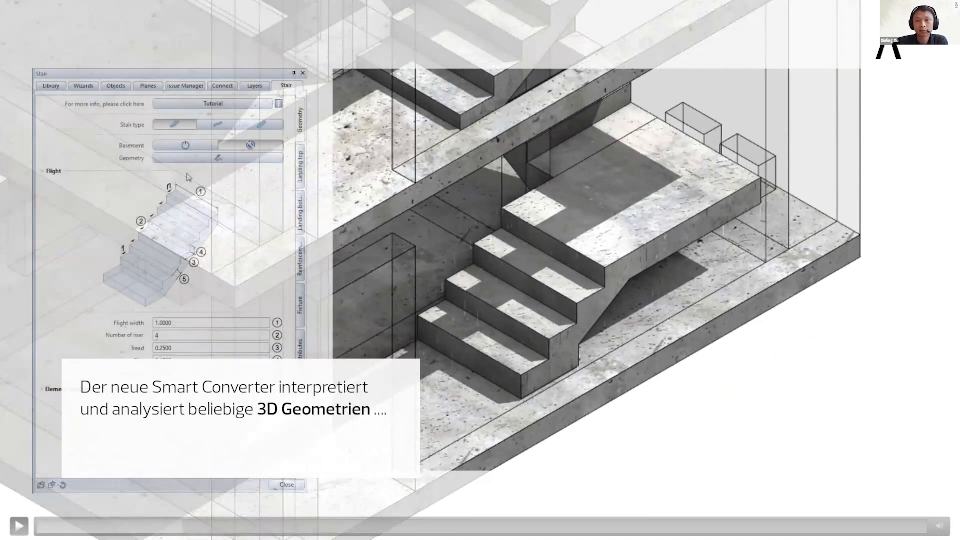
click(18, 526)
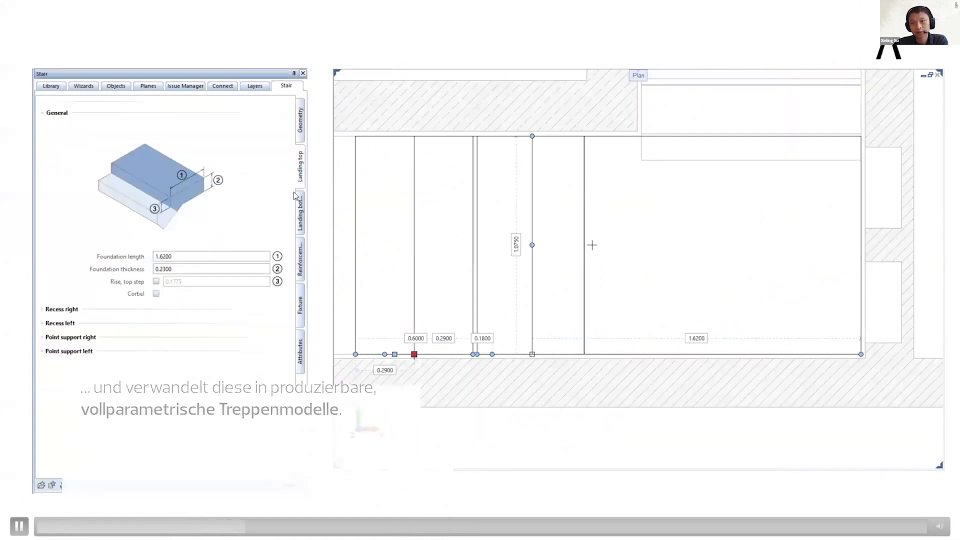
Open the Landing top tab to review the converted stair's landing parameters.
click(61, 323)
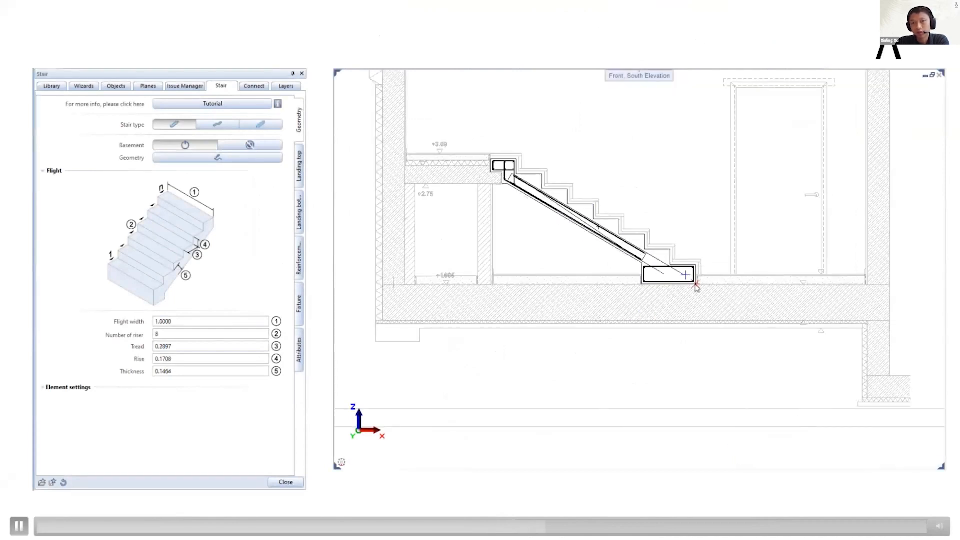
click(612, 227)
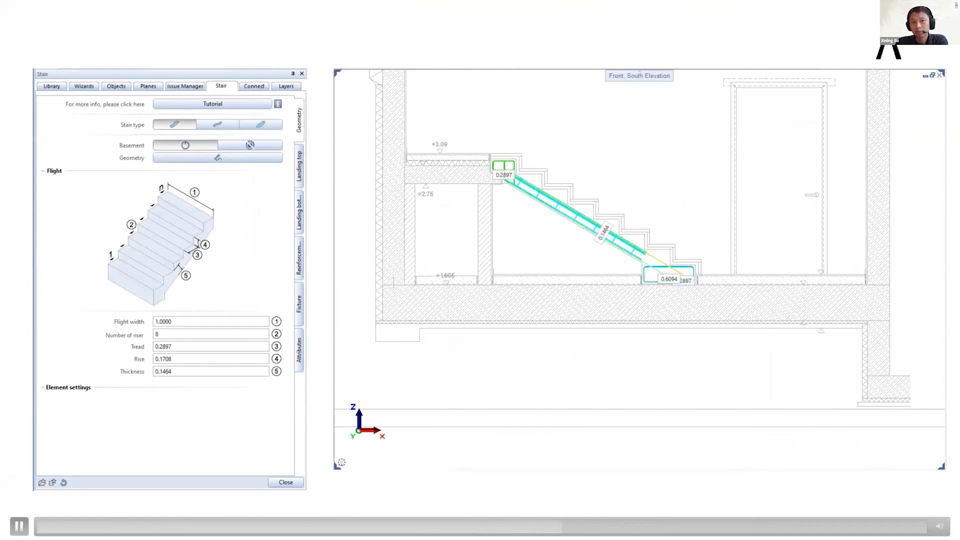
click(286, 482)
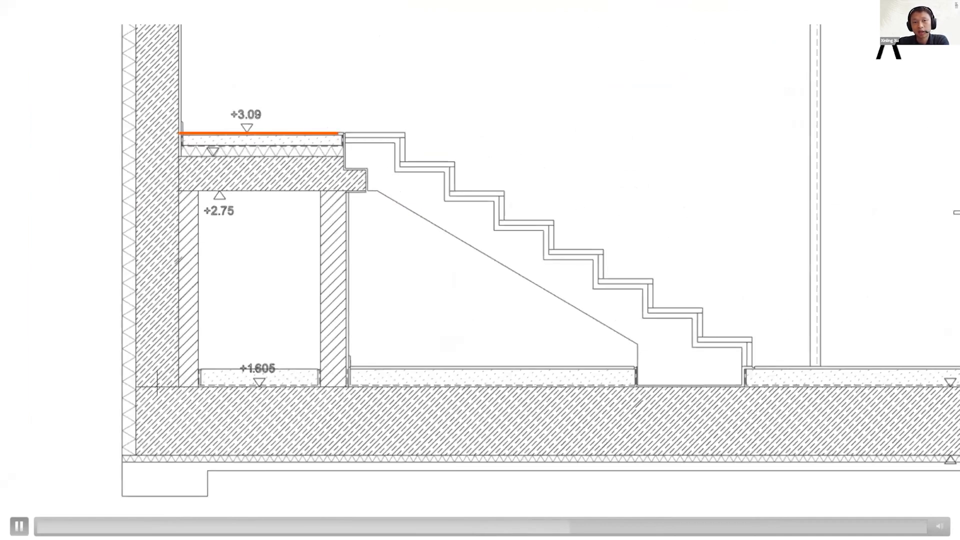